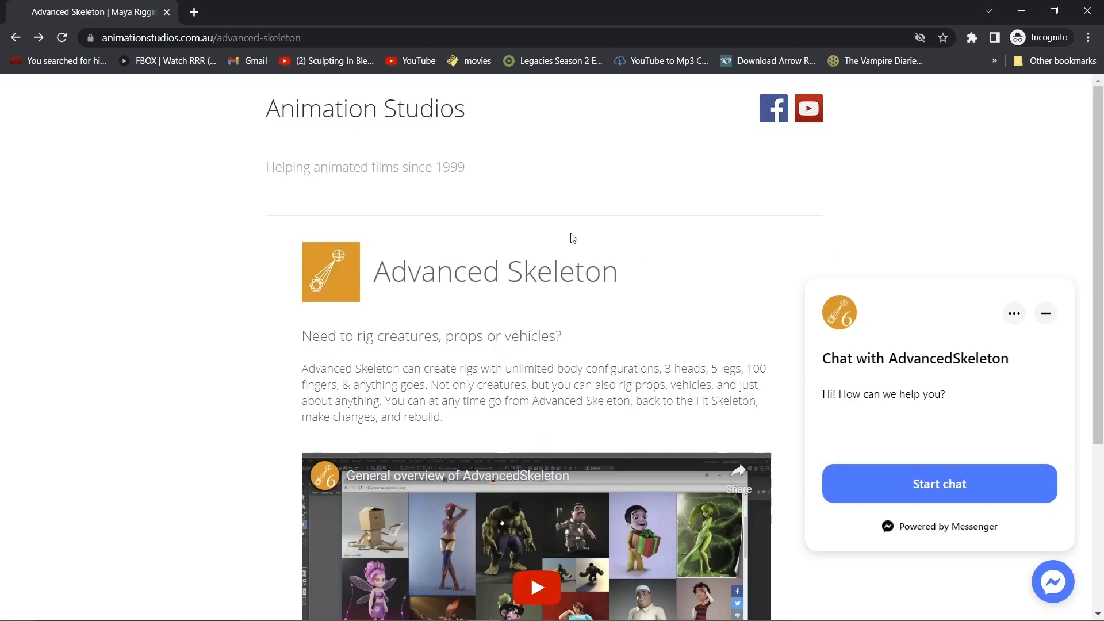
Scroll the Advanced Skeleton product page and download AdvancedSkeleton
scroll(down, 3)
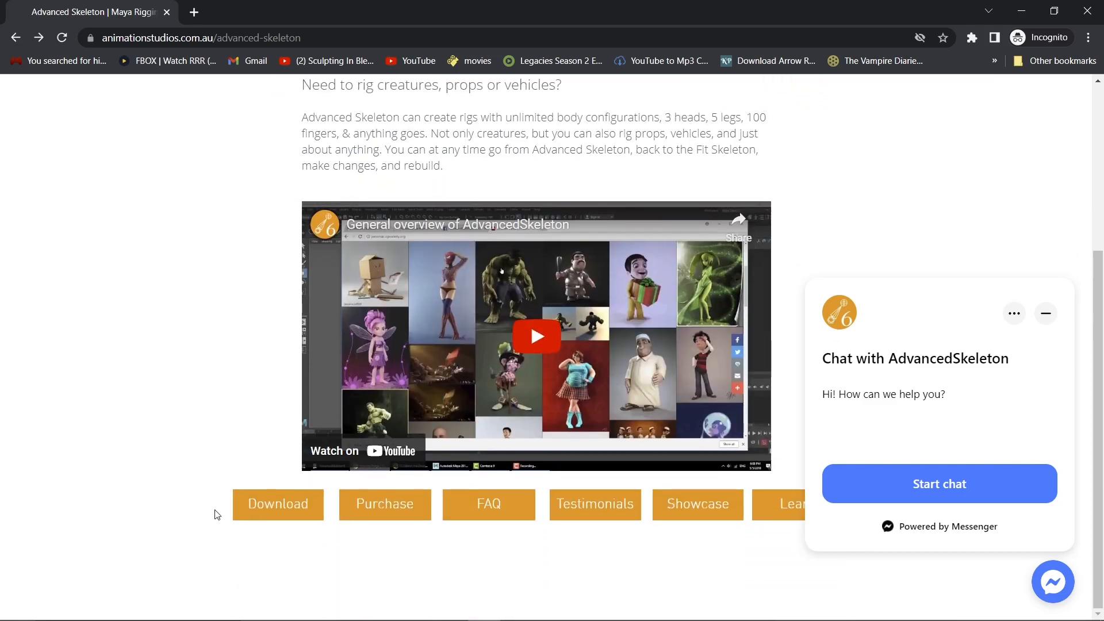
click(277, 503)
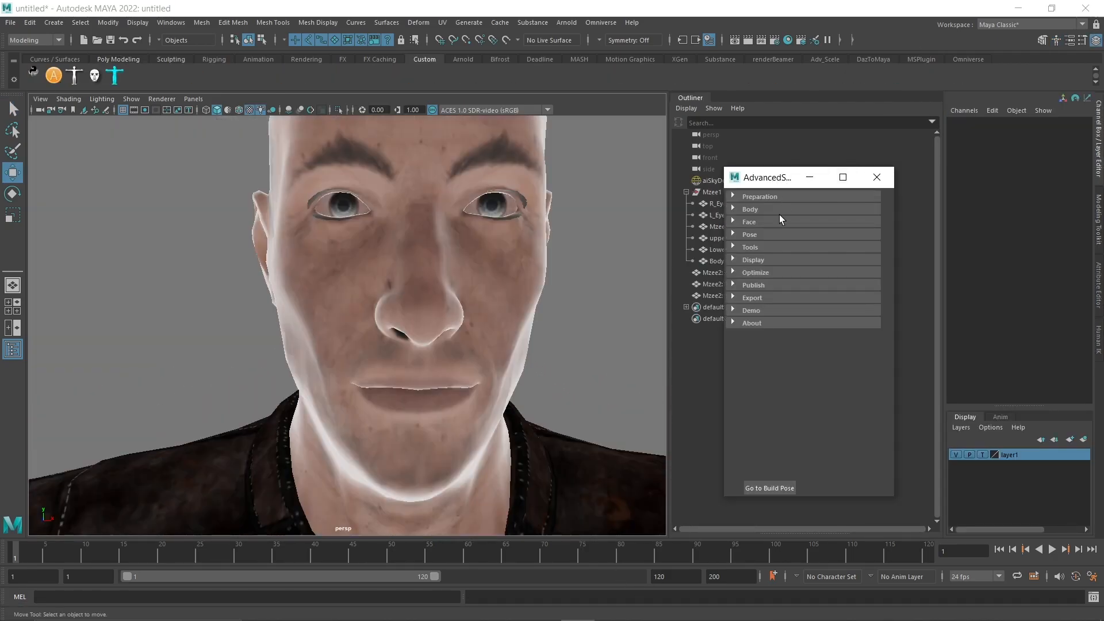
Expand the Face options in AdvancedSkeleton and show the Pre selections help image
click(749, 221)
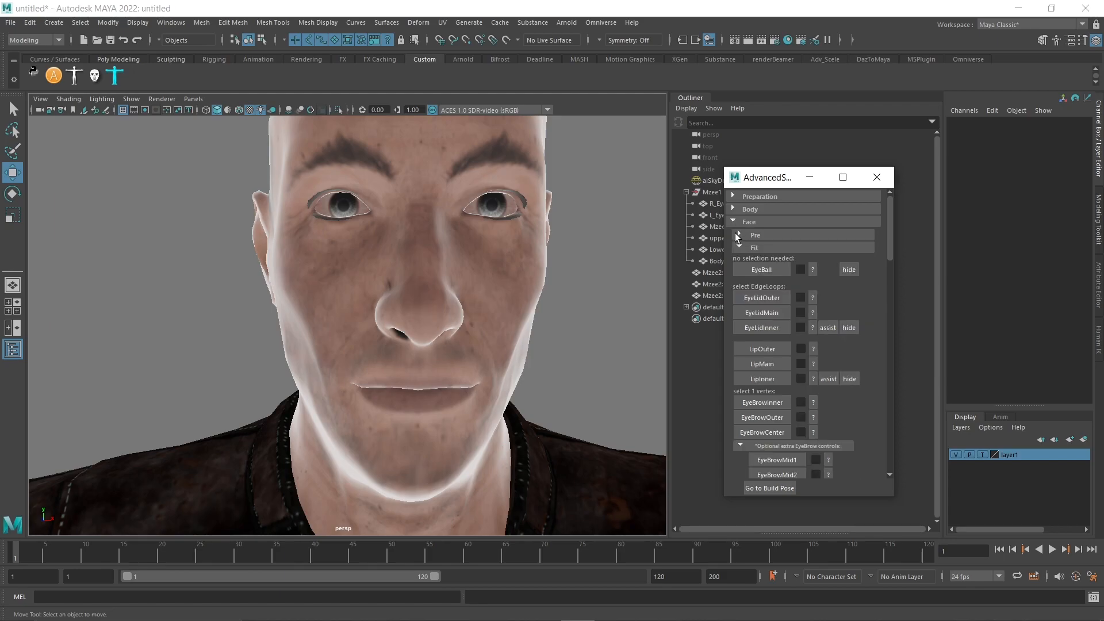
click(755, 235)
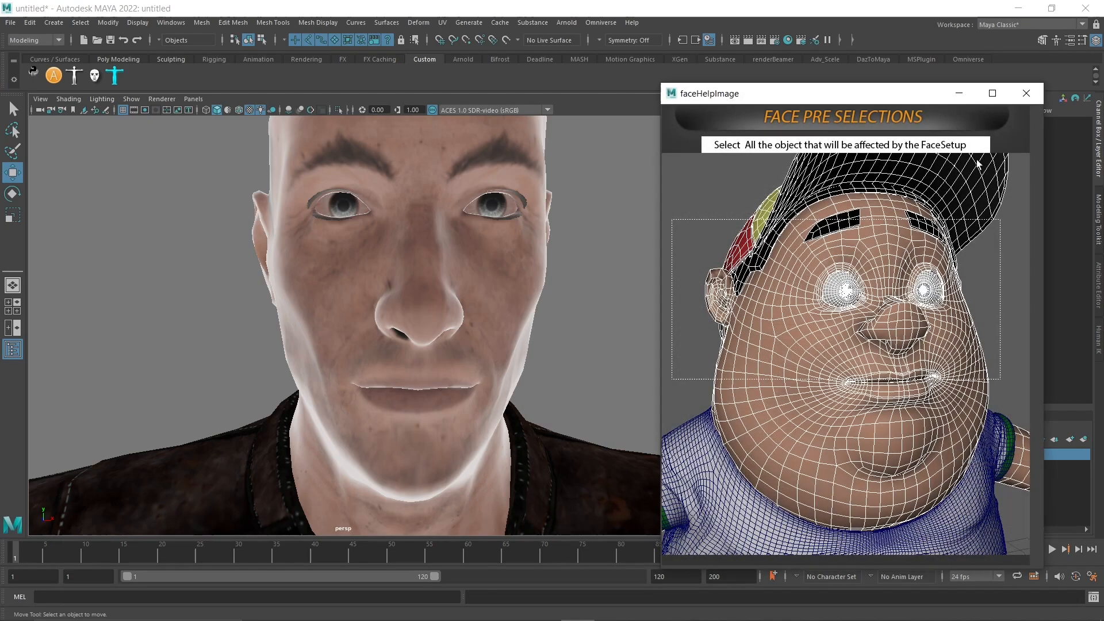
Dismiss the help image, run Model Check on the head, and return to object selection
click(1026, 93)
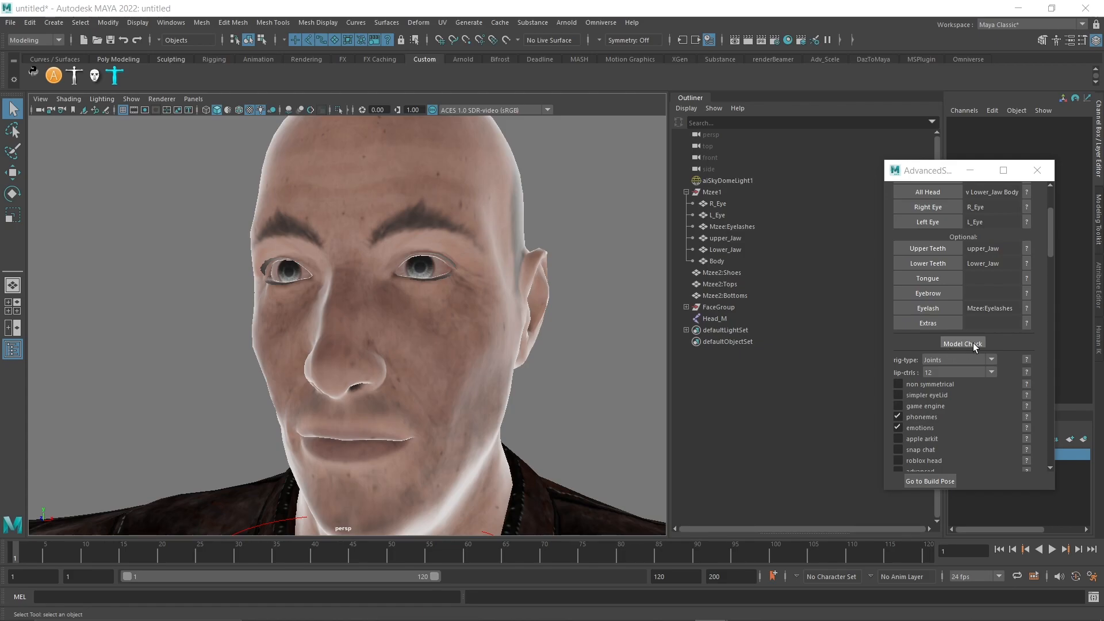
click(962, 343)
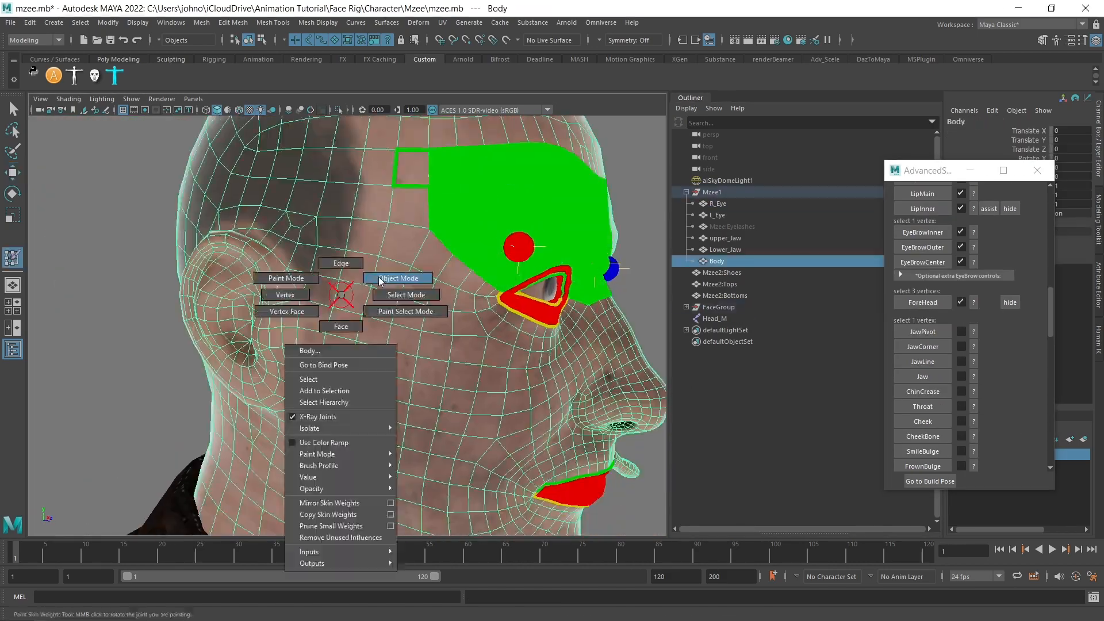
click(992, 360)
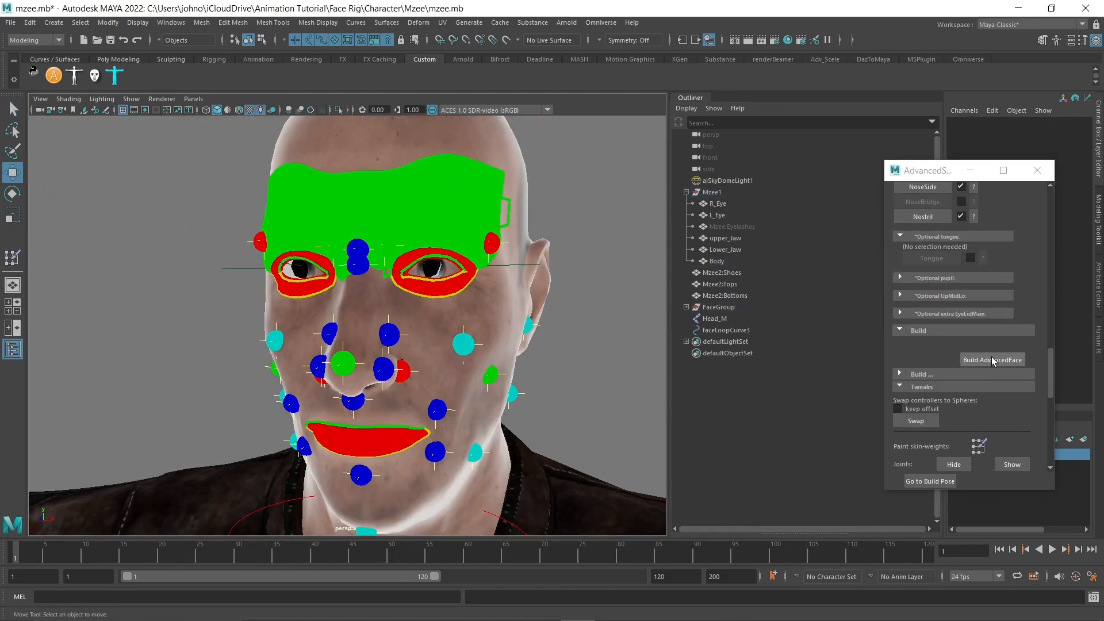